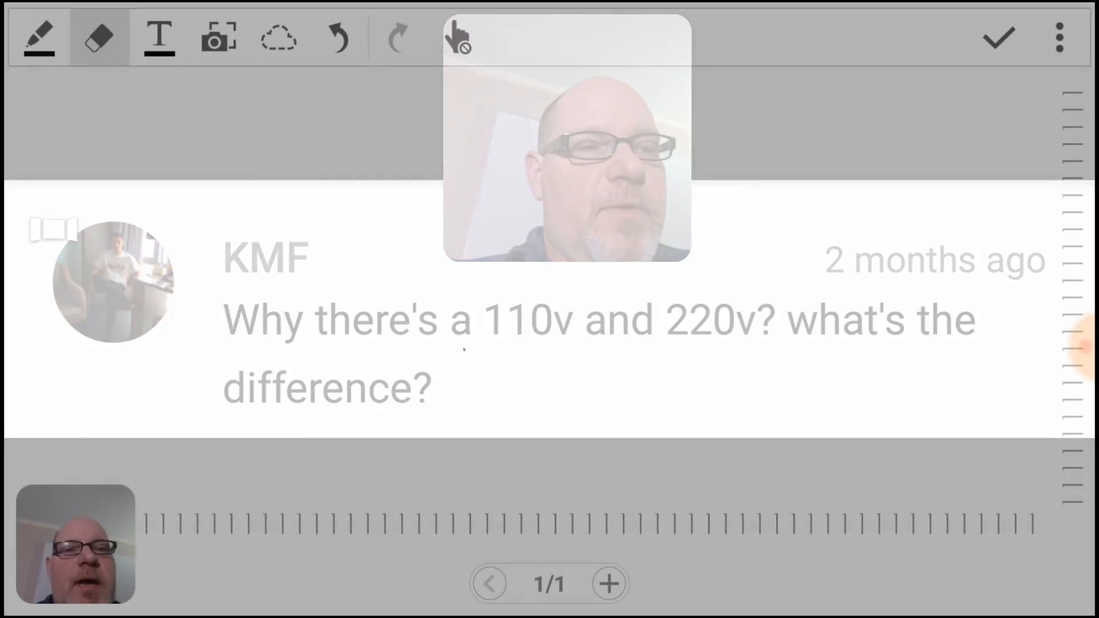
# Sketch L1, N and L2 legs with vertical lines and 120 marked between L1 and N.
pyautogui.click(36, 37)
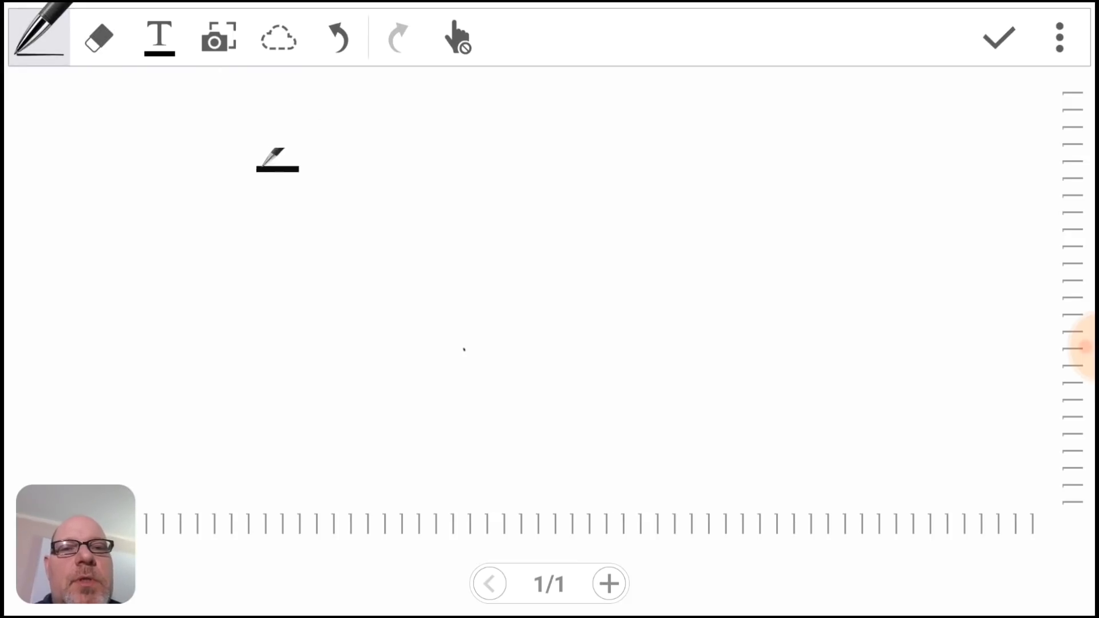
pyautogui.moveTo(218, 105); pyautogui.dragTo(287, 154)
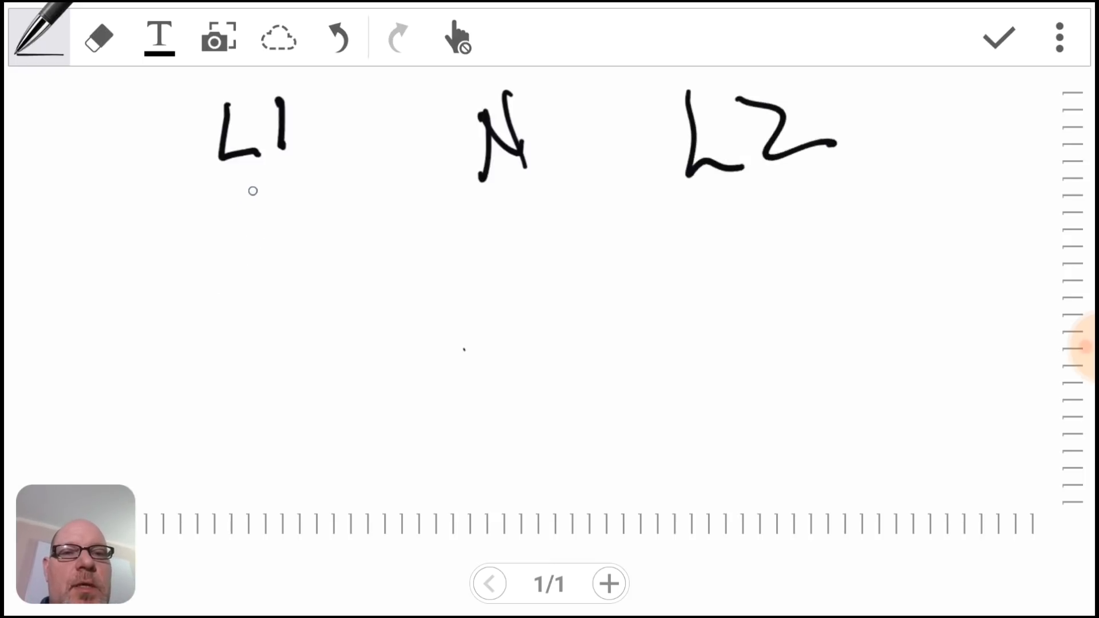
pyautogui.moveTo(250, 188); pyautogui.dragTo(255, 373)
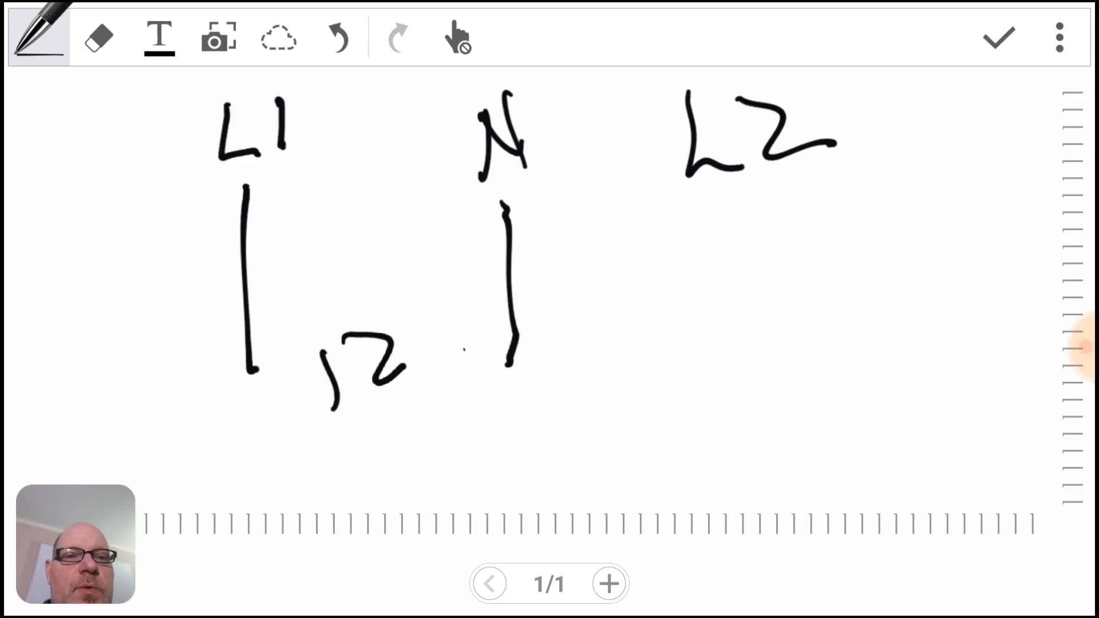
pyautogui.moveTo(736, 204); pyautogui.dragTo(737, 435)
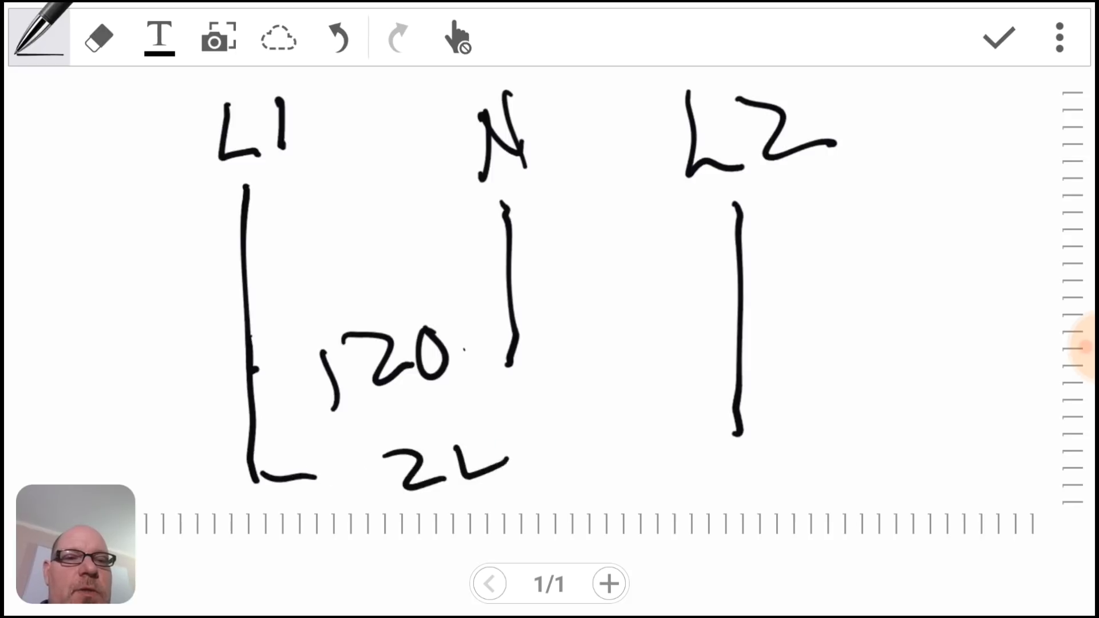
pyautogui.moveTo(651, 479); pyautogui.dragTo(747, 480)
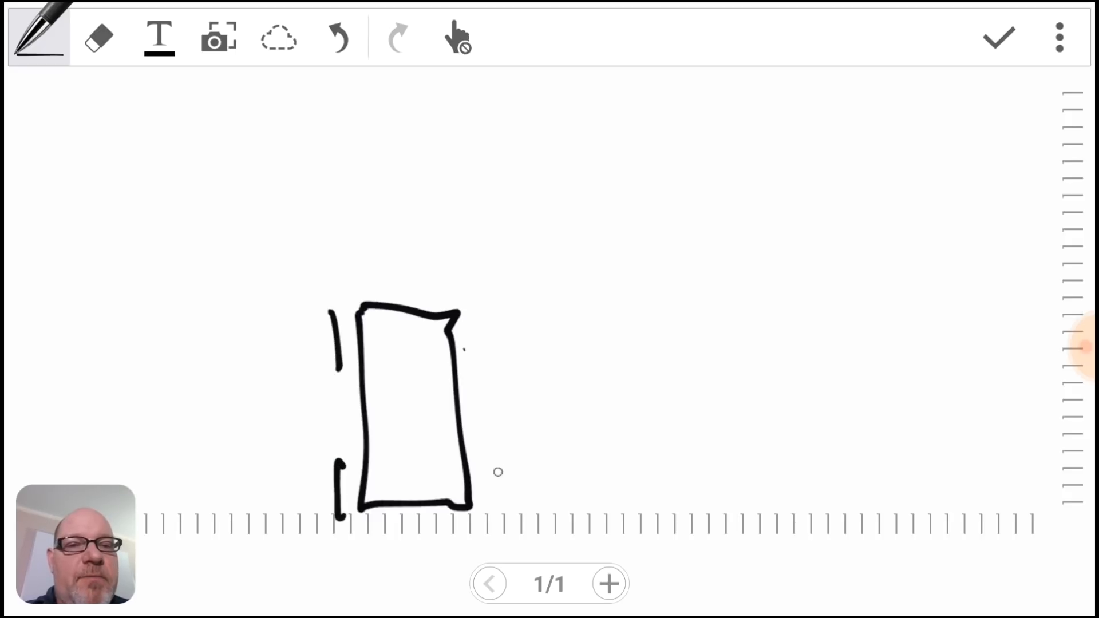
# Sketch a wheeled wagon marked 1000 with one horse in front of it.
pyautogui.moveTo(480, 301); pyautogui.dragTo(491, 512)
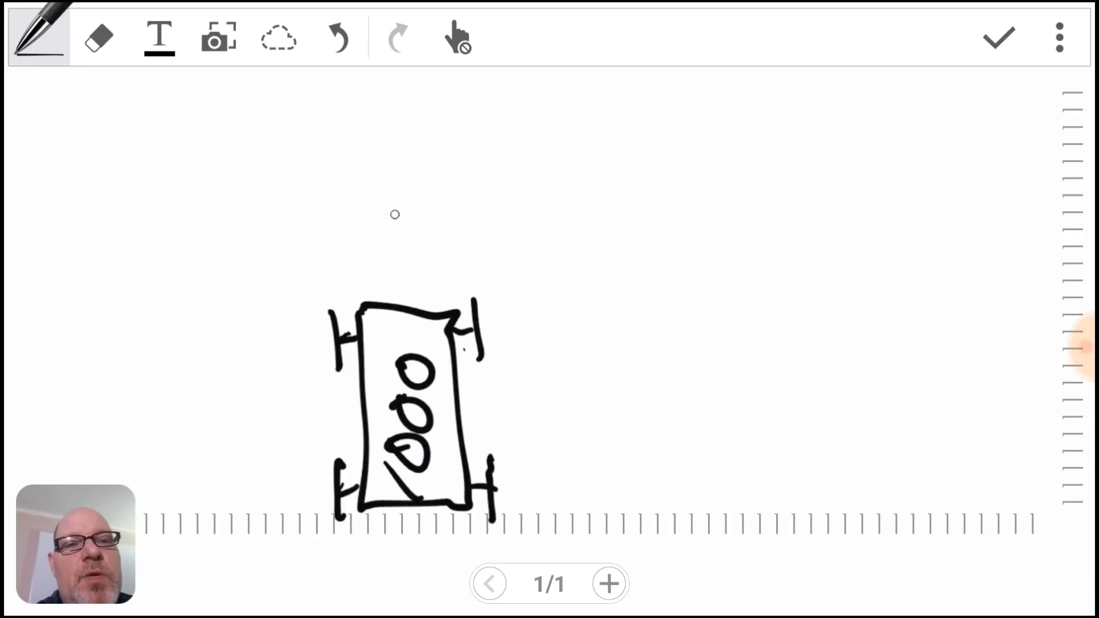
pyautogui.moveTo(385, 109); pyautogui.dragTo(382, 204)
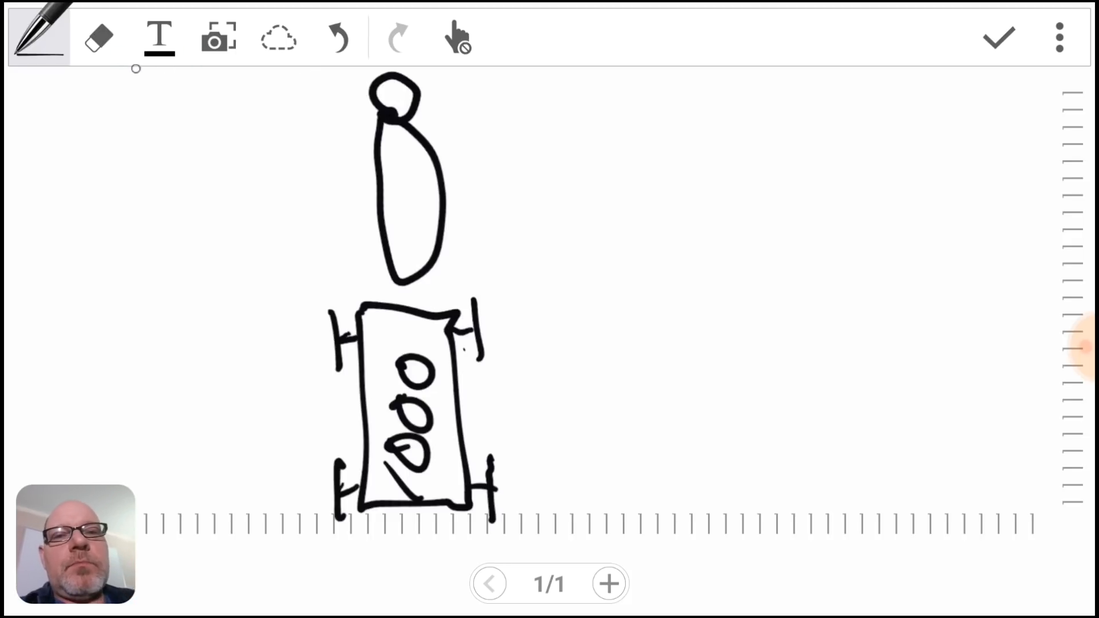
# Erase the single horse and sketch two horses pulling the 1000 wagon.
pyautogui.click(98, 36)
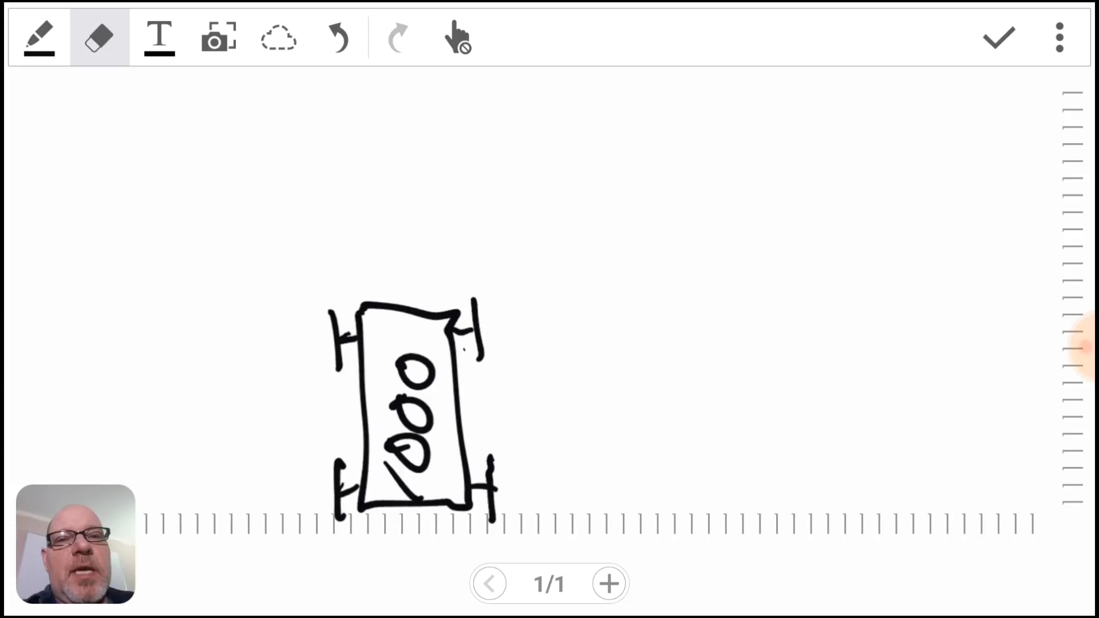
pyautogui.click(39, 37)
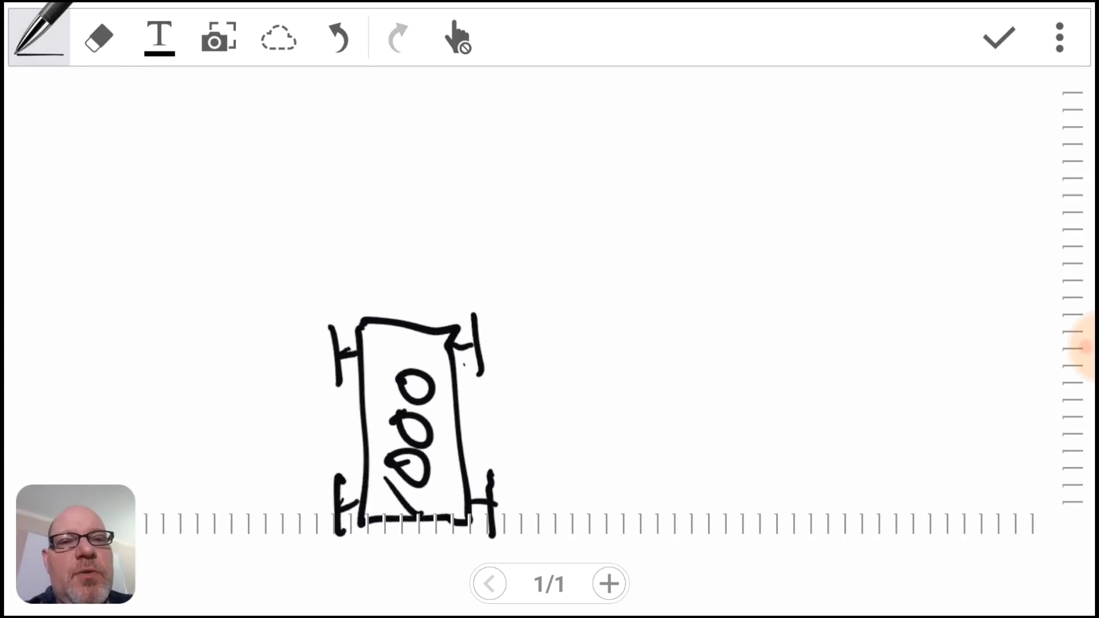
pyautogui.moveTo(340, 112); pyautogui.dragTo(344, 211)
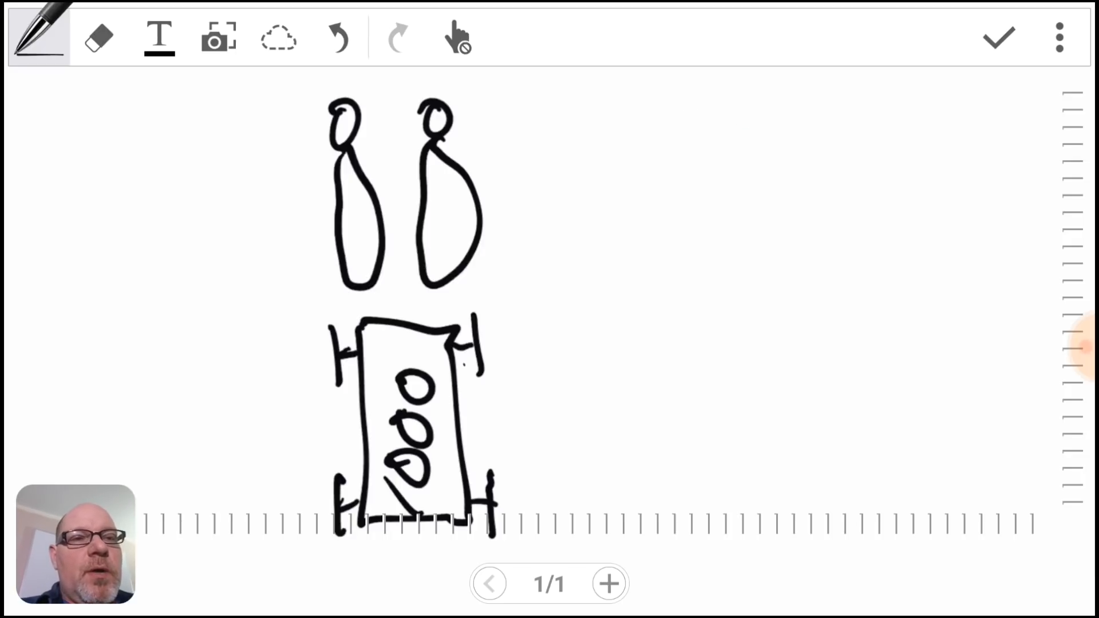
# Sketch lone horses labelled 120 and 240 beside the wagon, erasing a stray stroke.
pyautogui.moveTo(684, 105); pyautogui.dragTo(683, 288)
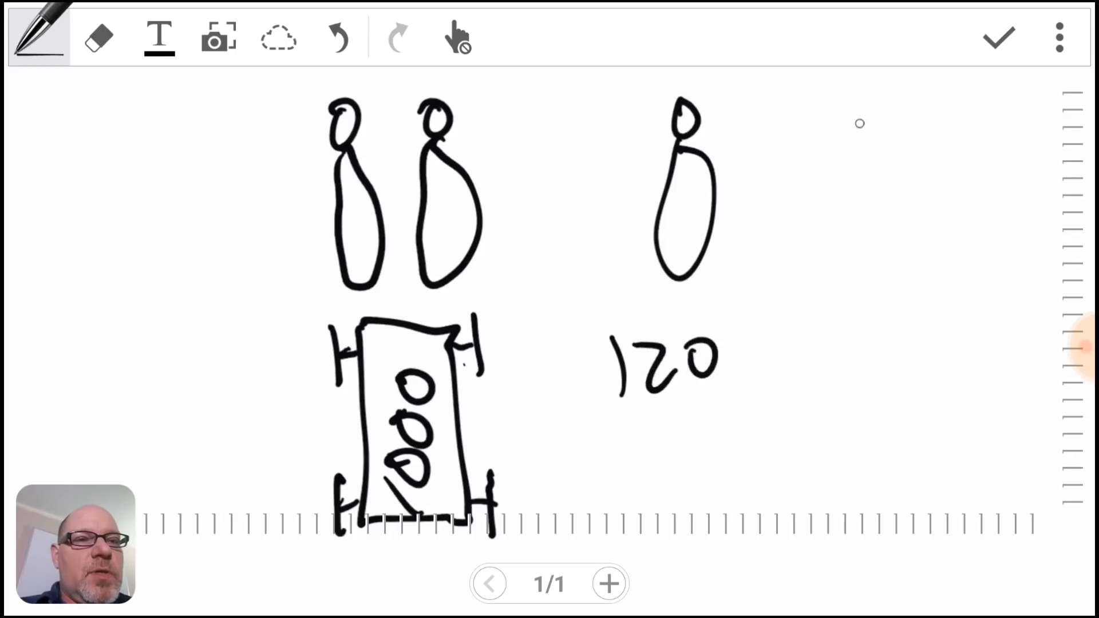
pyautogui.moveTo(839, 105); pyautogui.dragTo(859, 151)
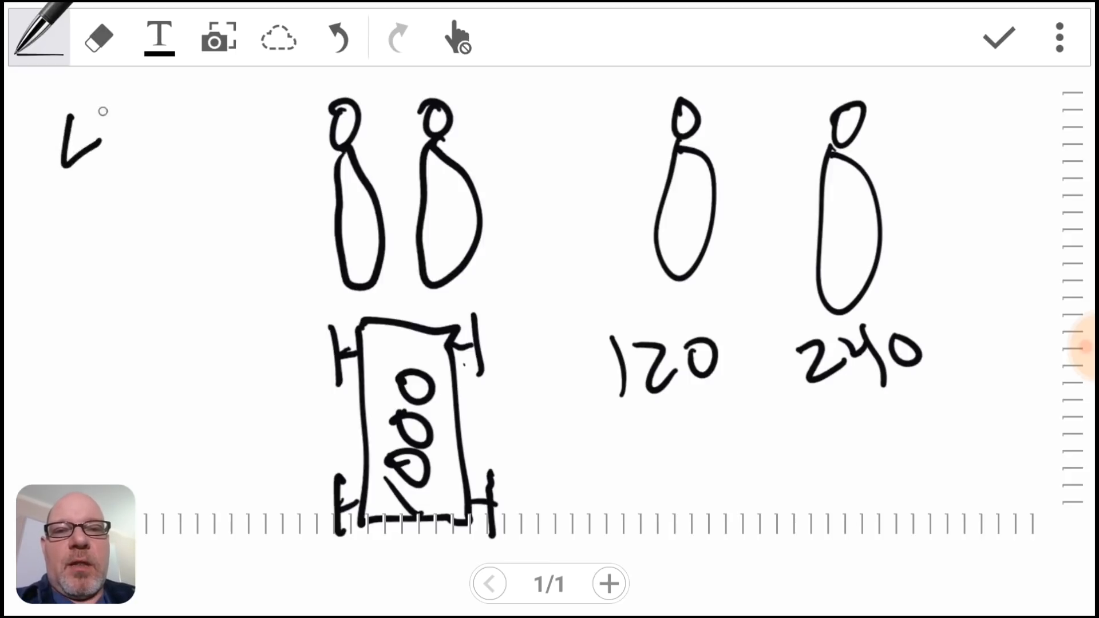
pyautogui.click(98, 37)
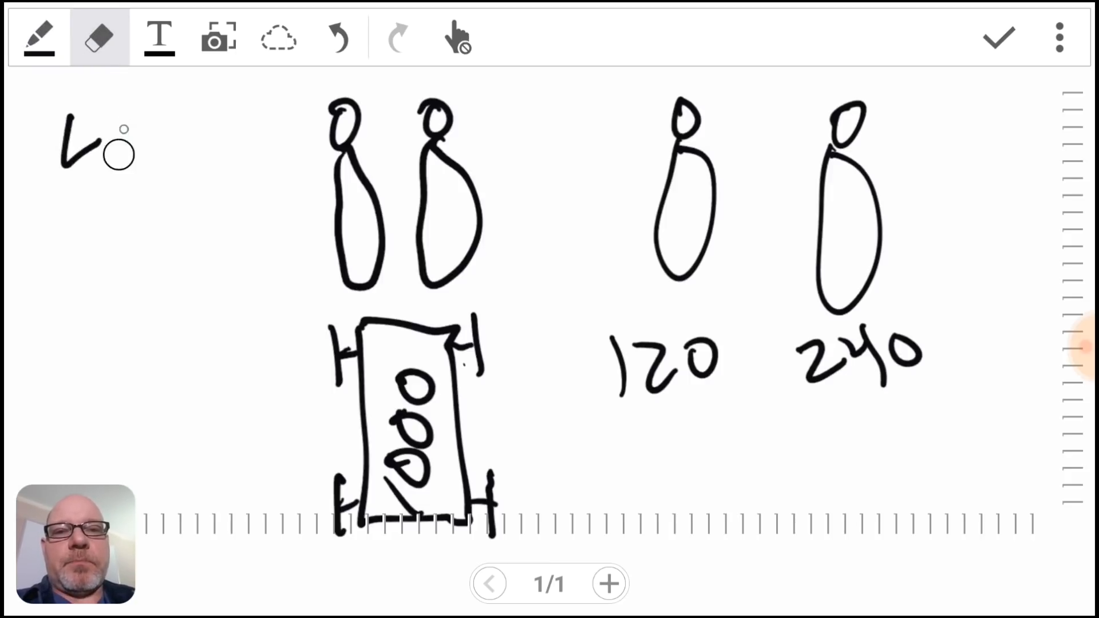
pyautogui.click(38, 36)
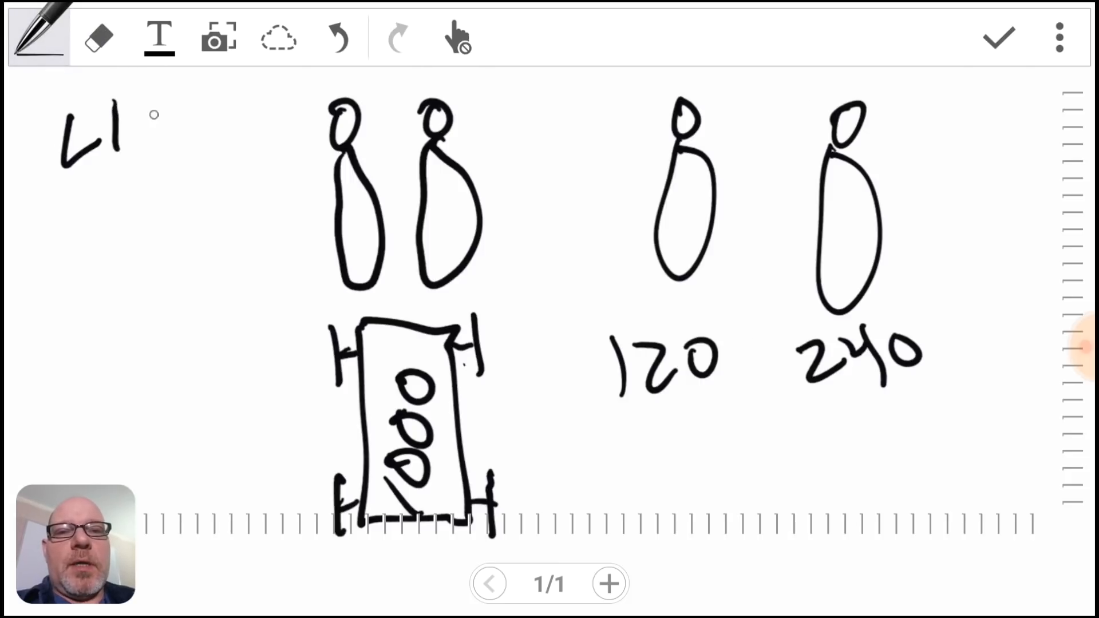